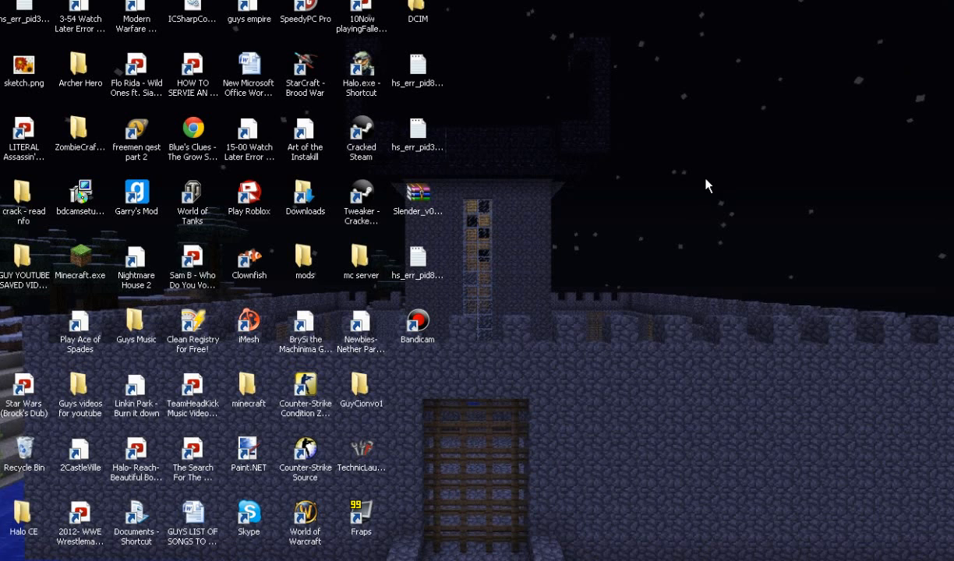
{"action": "mouse_move", "coordinate": [702, 185]}
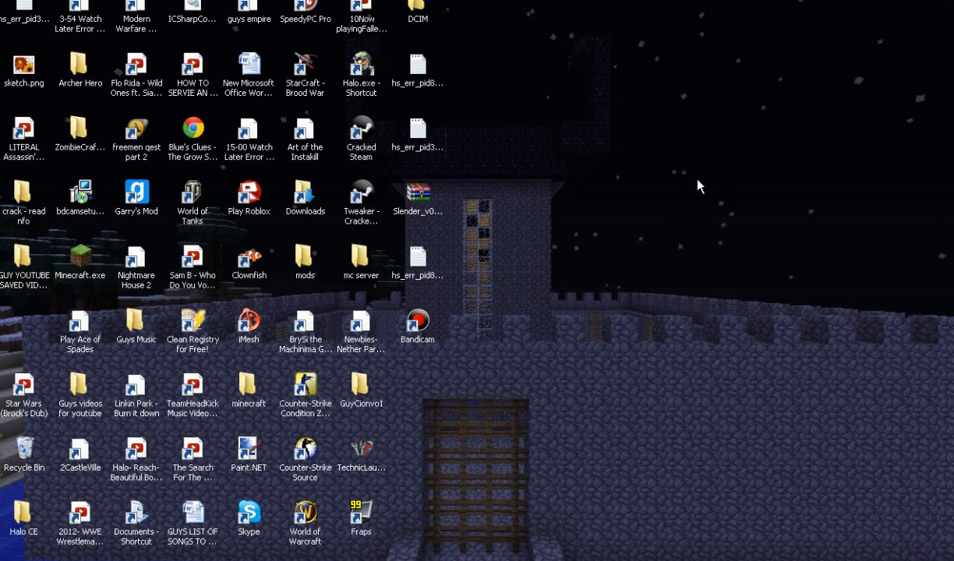
{"action": "mouse_move", "coordinate": [876, 310]}
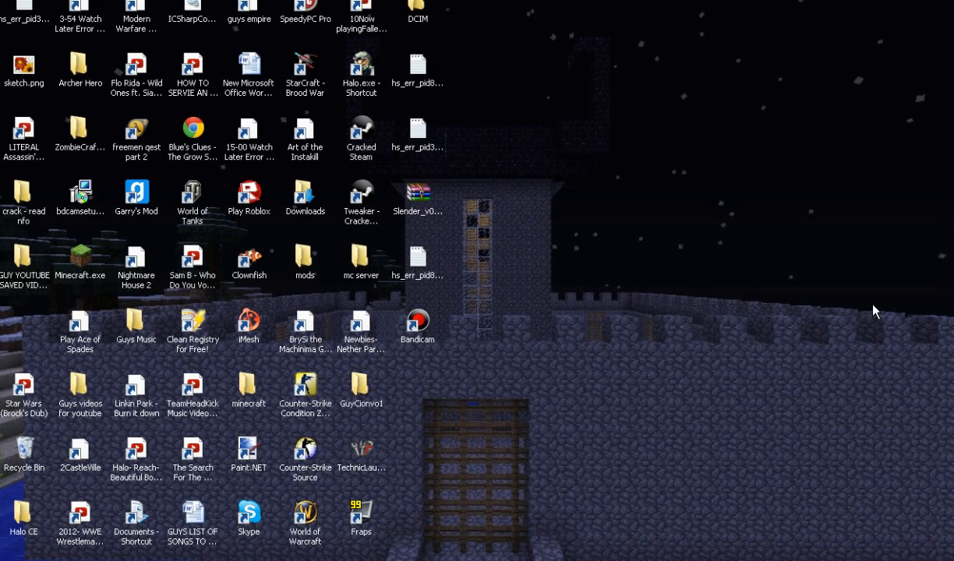